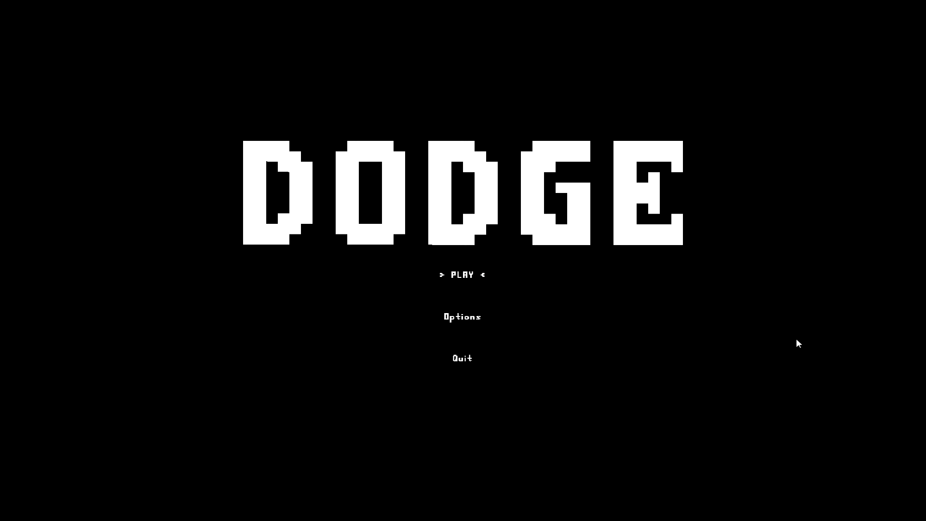
left_click(462, 274)
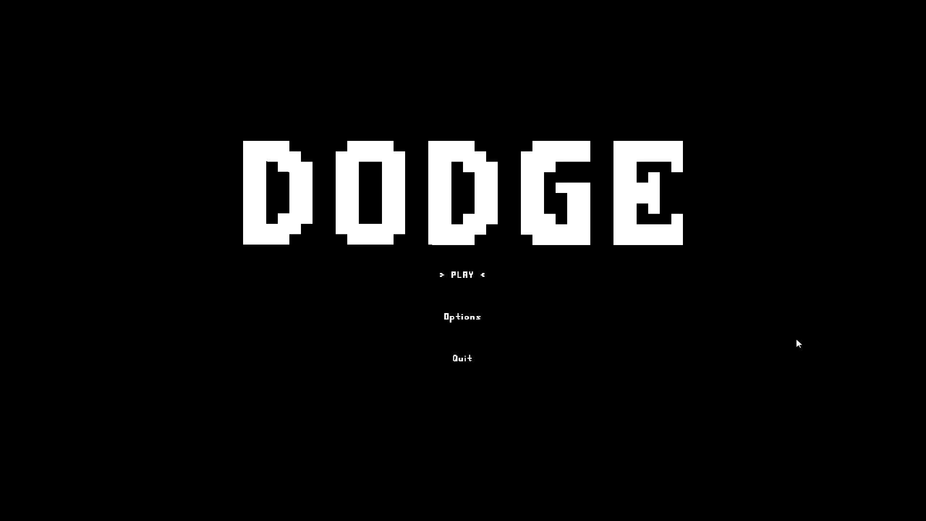
left_click(462, 273)
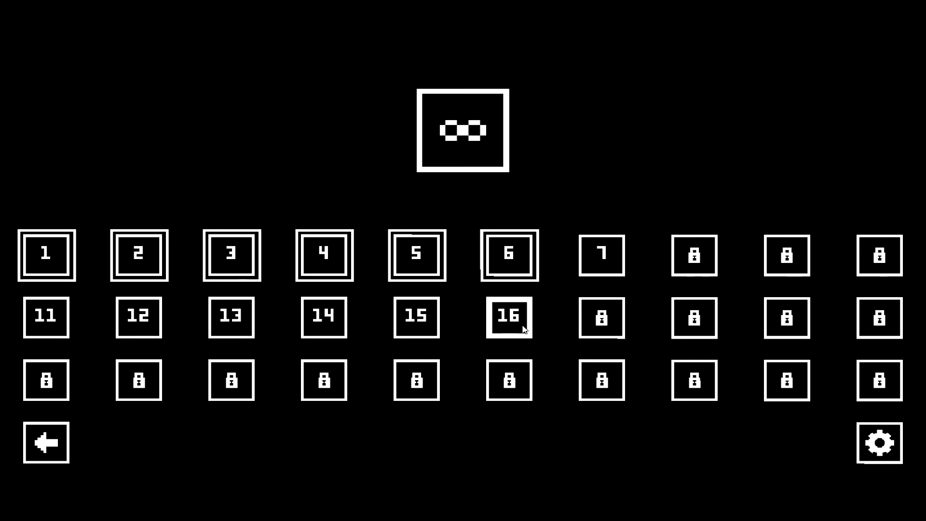
left_click(508, 318)
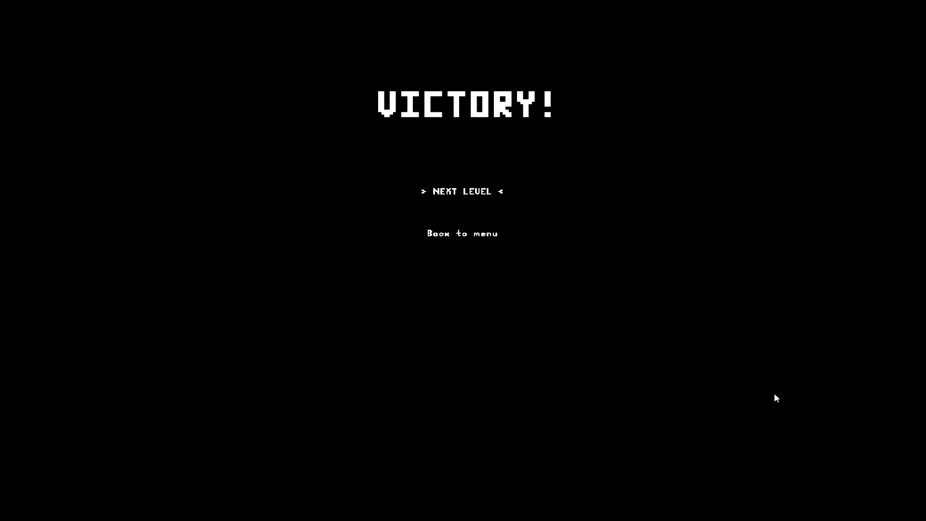
left_click(462, 191)
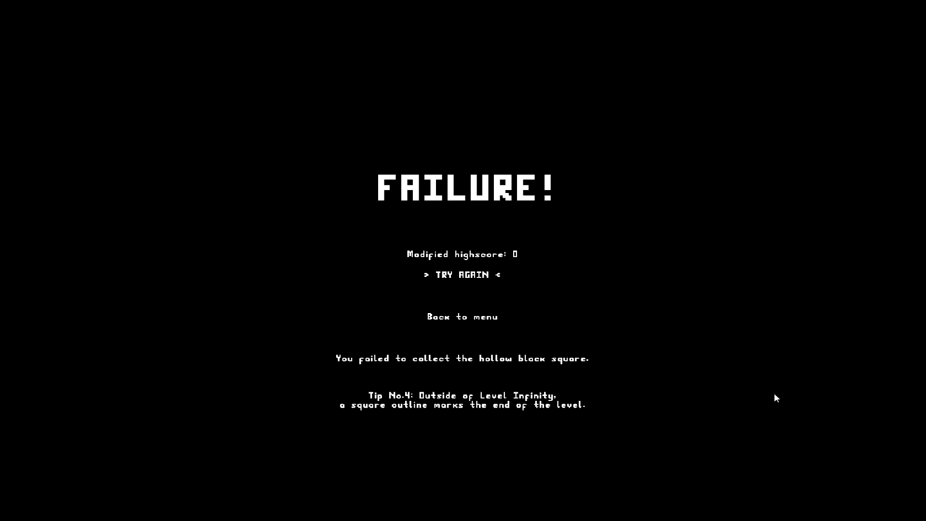
left_click(463, 275)
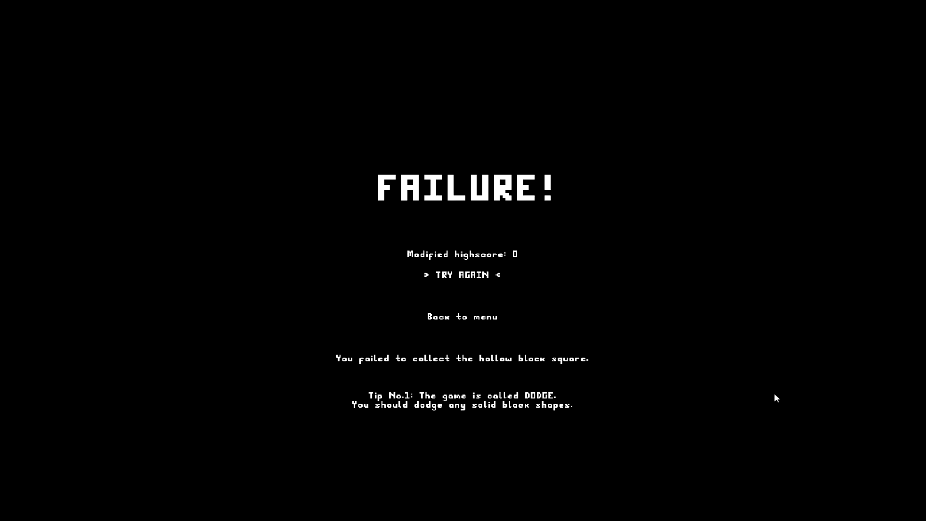
left_click(463, 274)
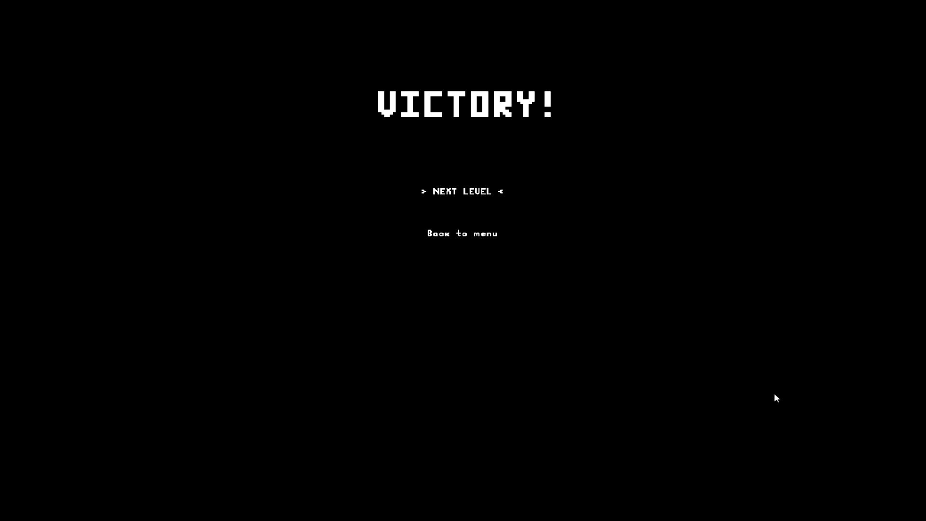
left_click(462, 191)
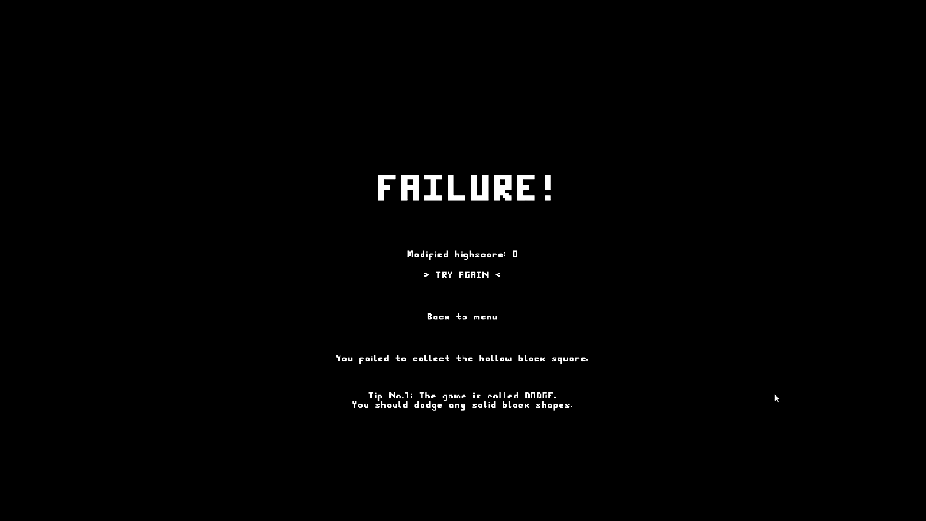
left_click(462, 275)
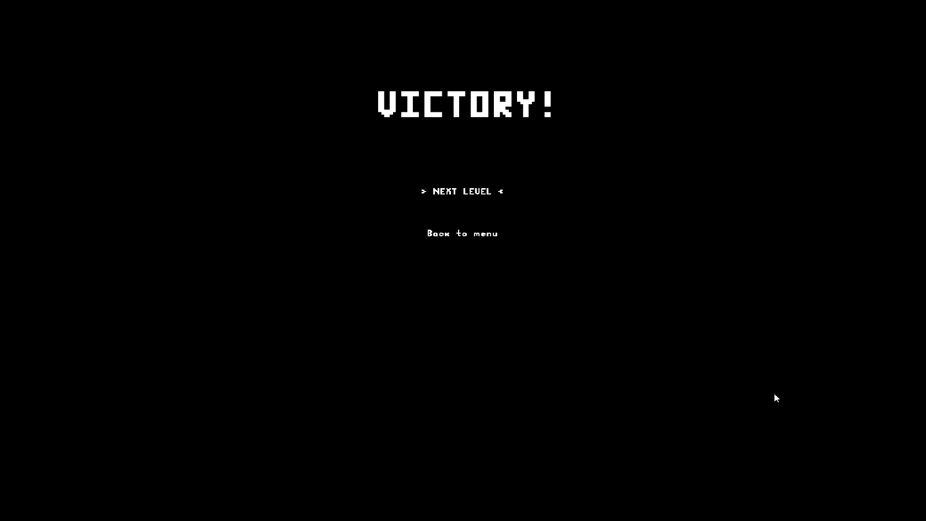
left_click(462, 191)
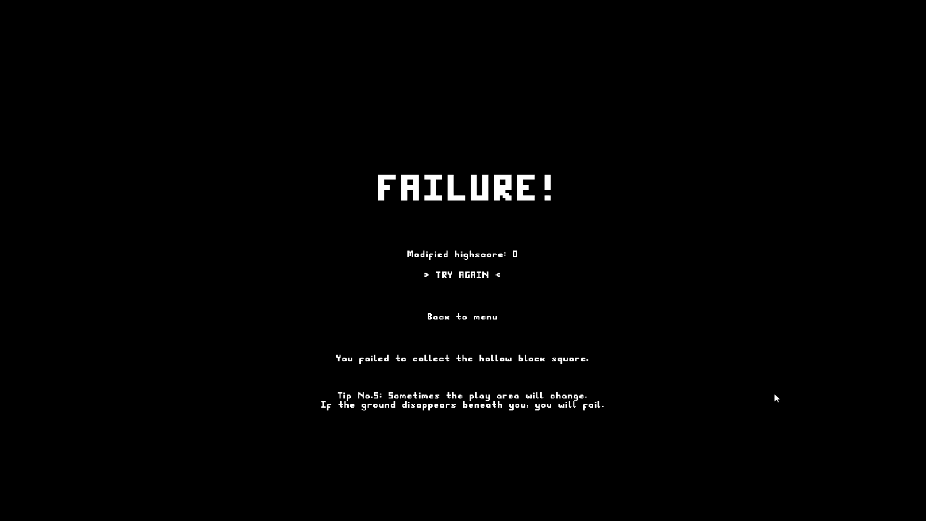
left_click(462, 274)
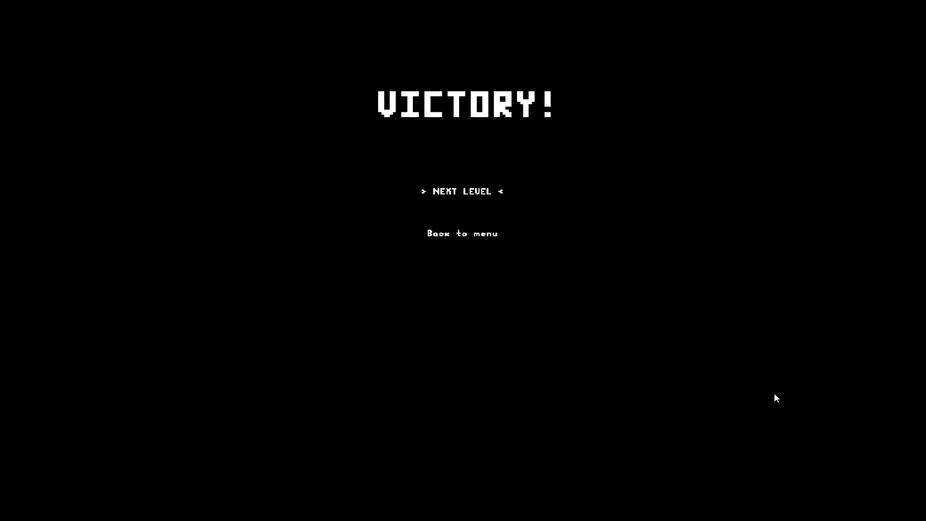
left_click(461, 191)
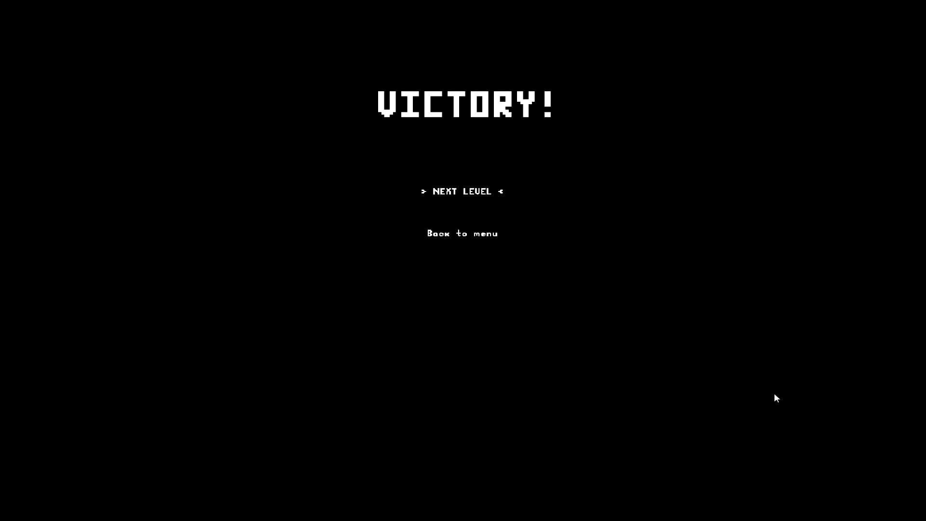
left_click(462, 191)
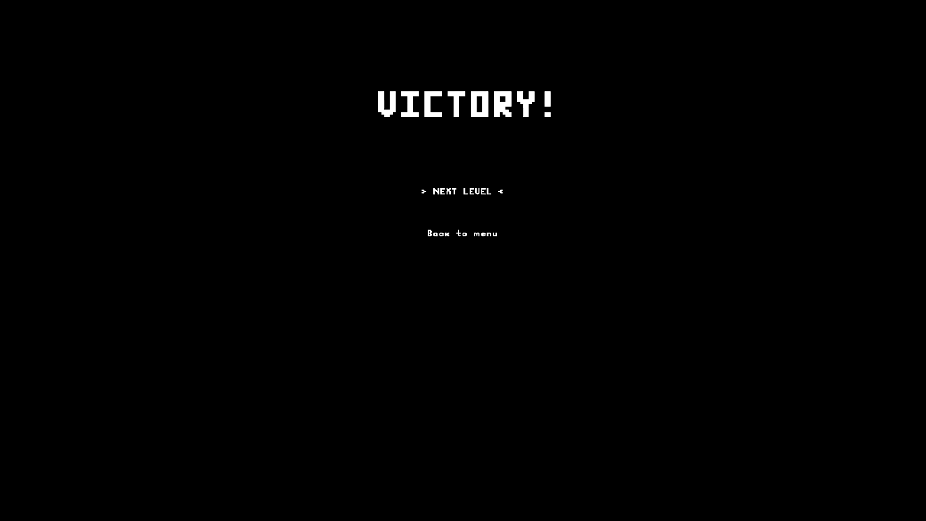
left_click(462, 191)
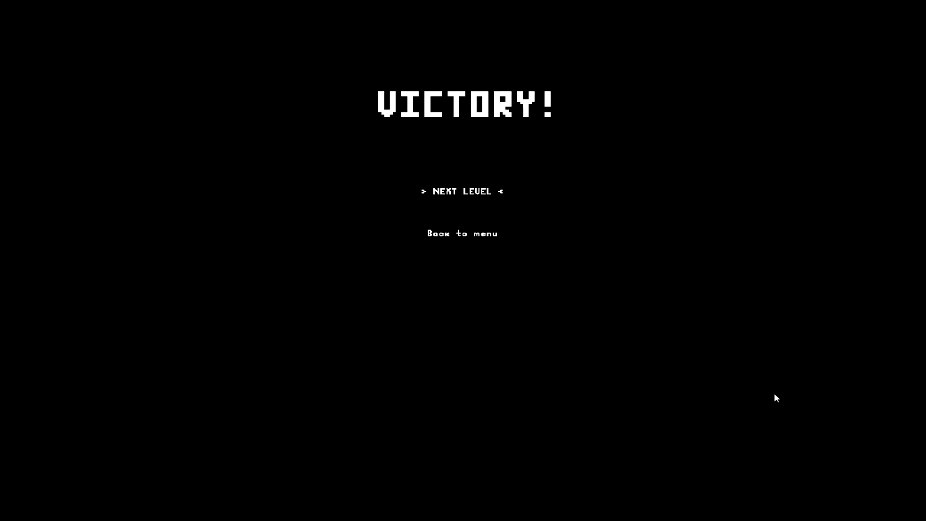
left_click(461, 191)
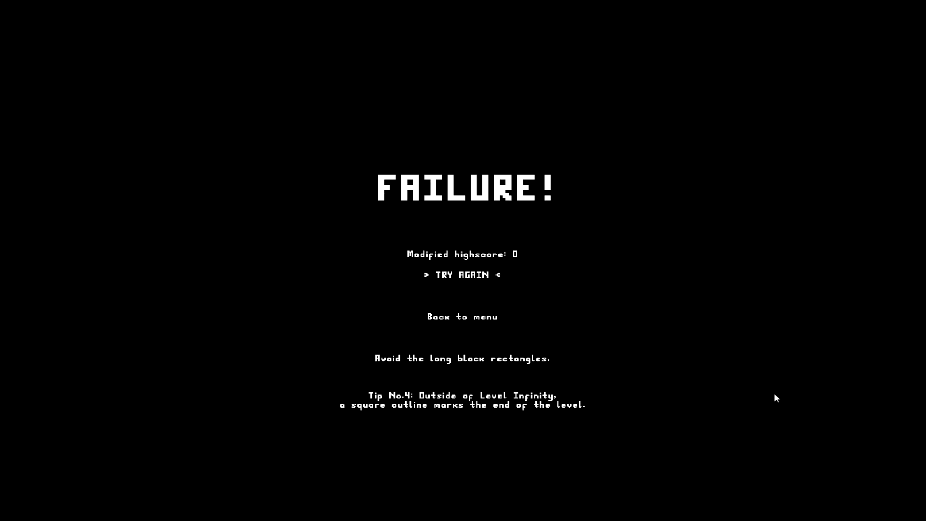
left_click(462, 274)
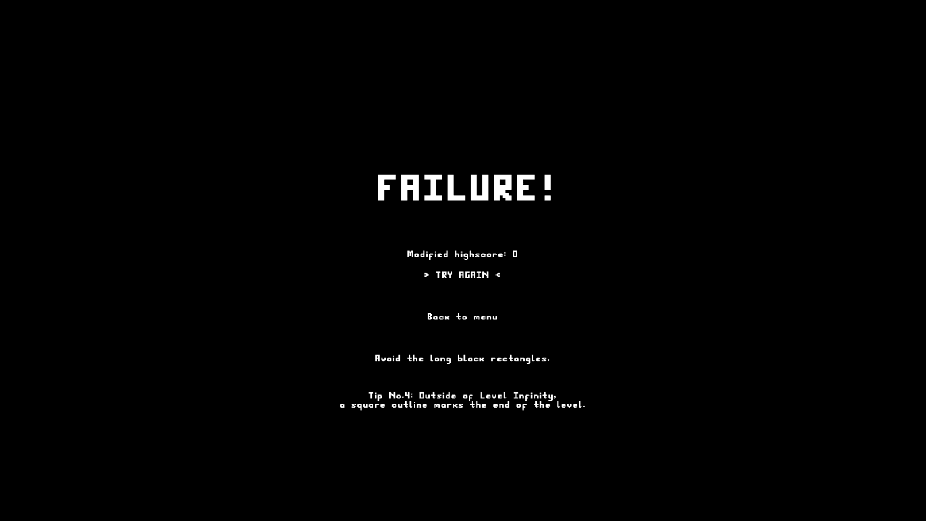
left_click(463, 274)
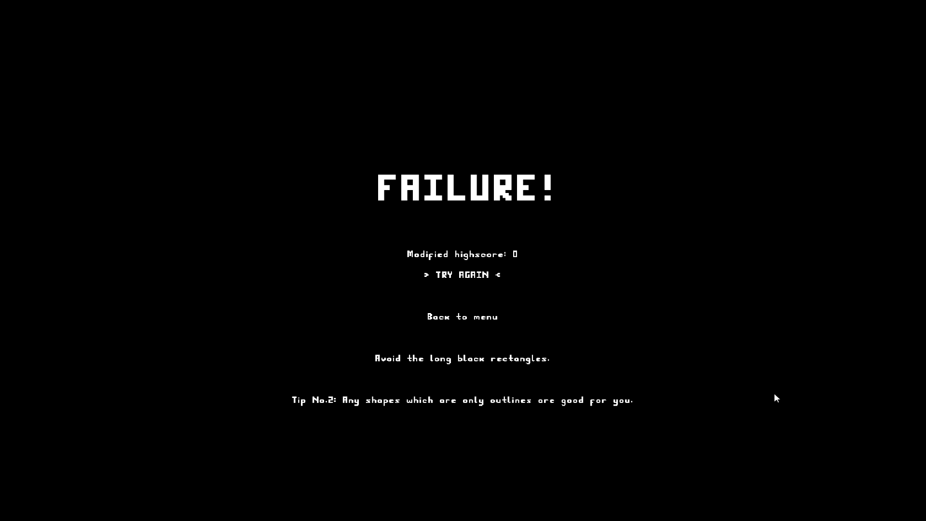
left_click(462, 274)
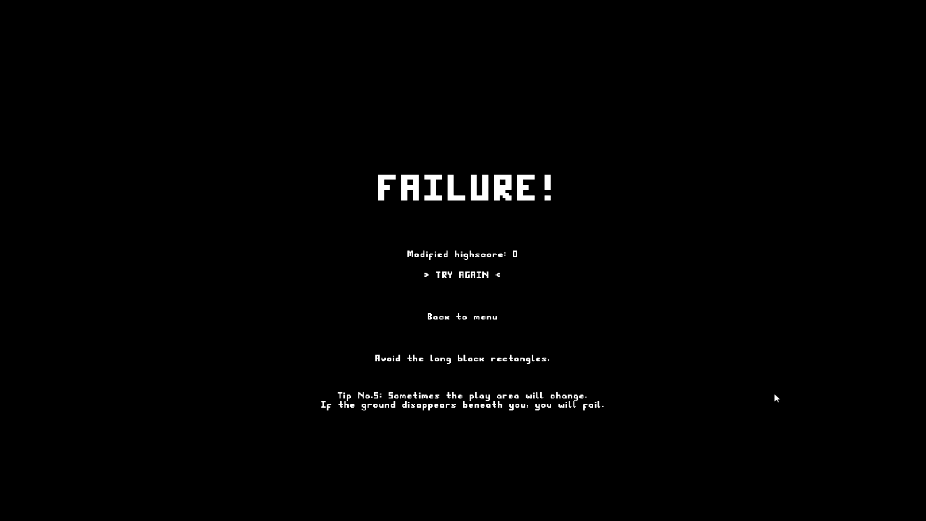
left_click(463, 275)
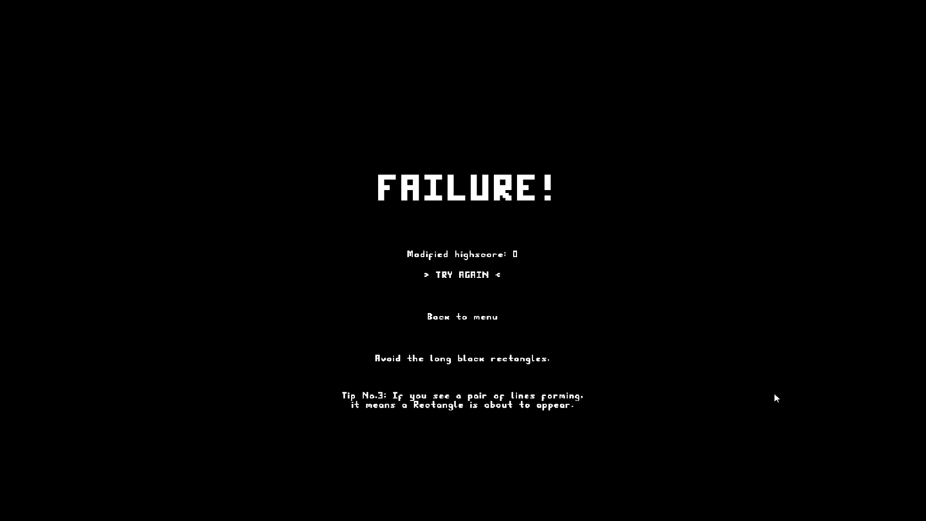
left_click(463, 274)
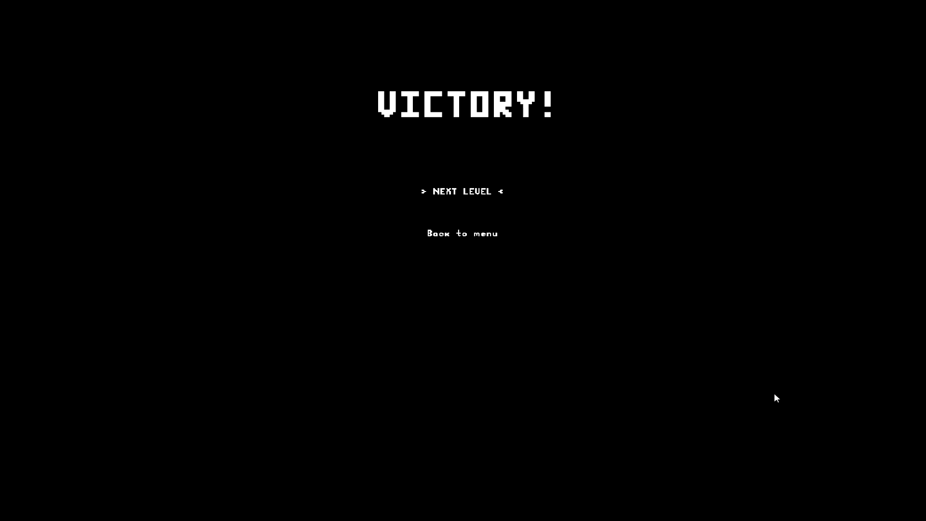
left_click(462, 191)
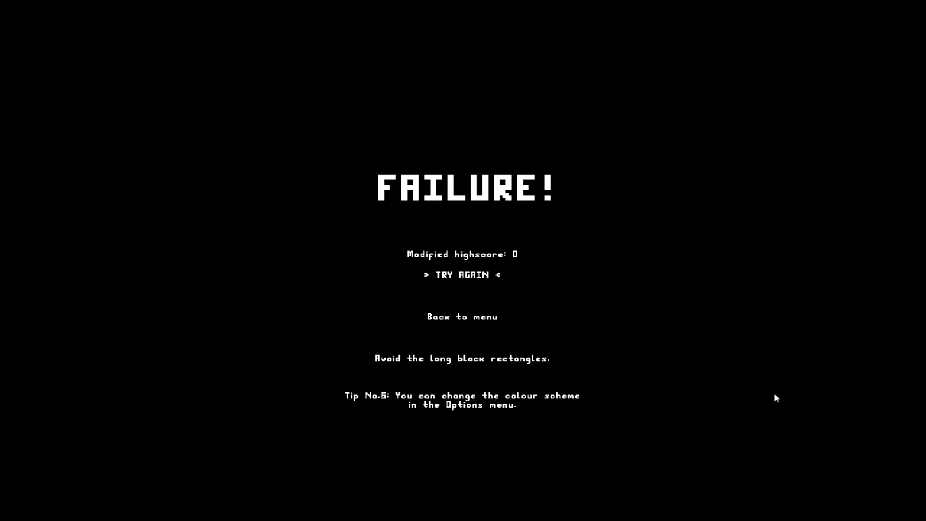
left_click(462, 274)
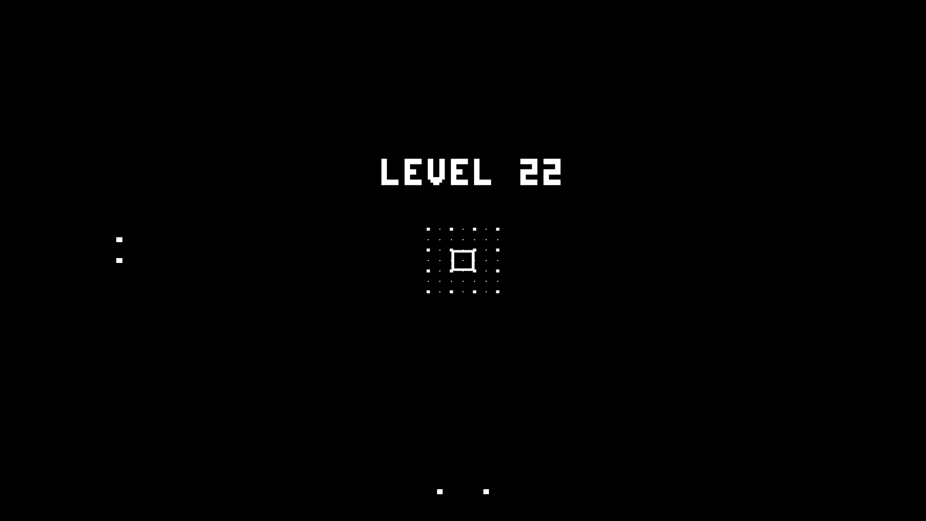